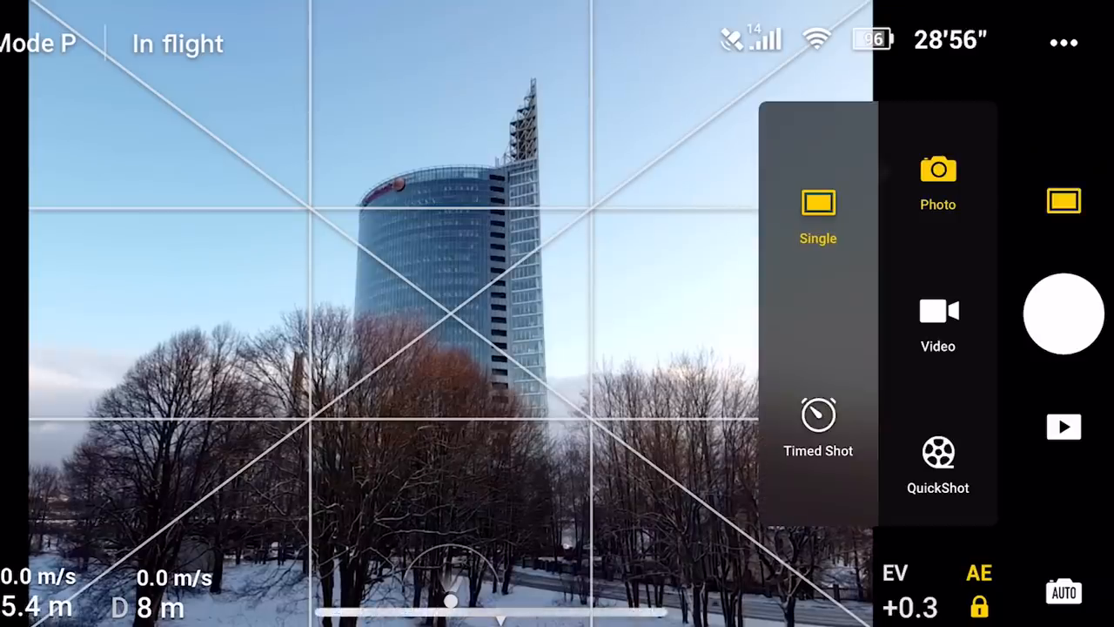
# Switch DJI Fly to 3-second timed shots and start capturing photos.
pyautogui.click(817, 426)
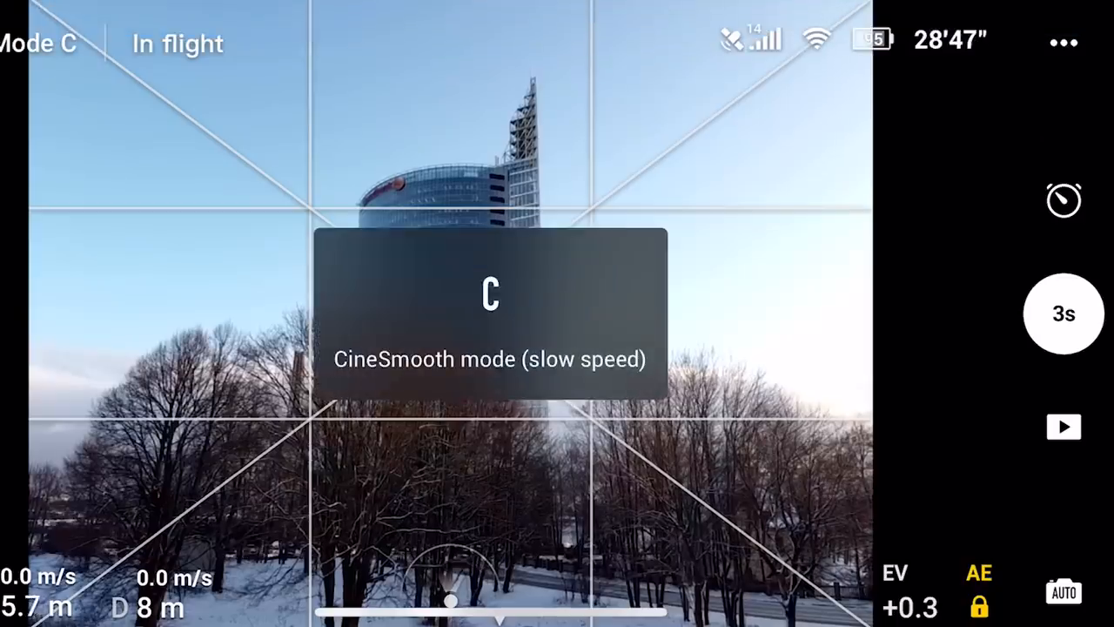
pyautogui.click(1063, 314)
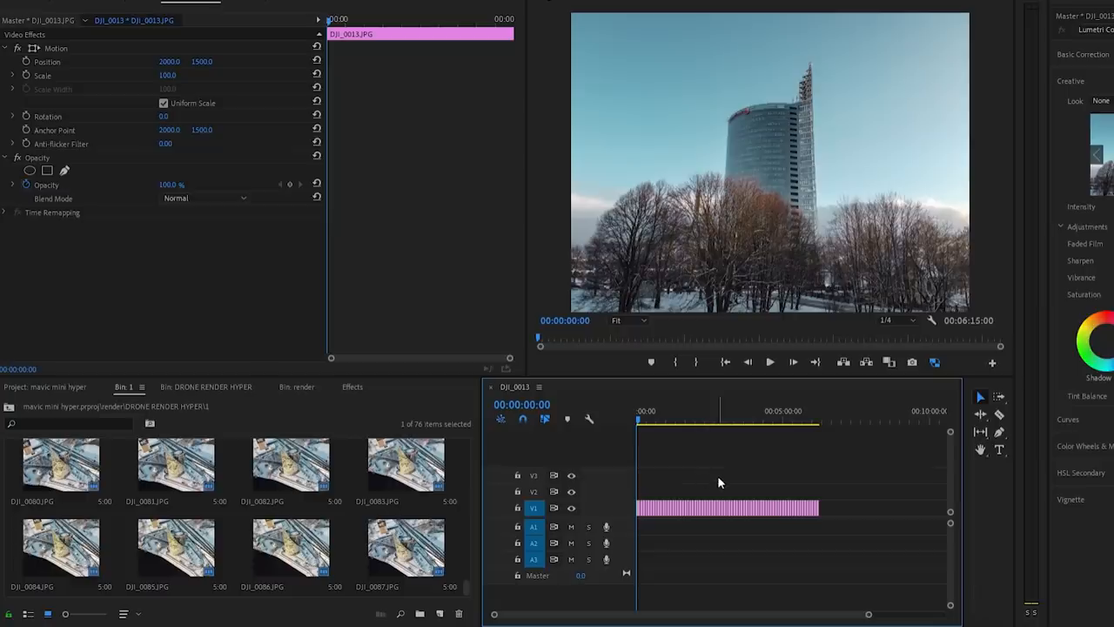
# Select all the image clips on V1 of the timeline.
pyautogui.click(769, 362)
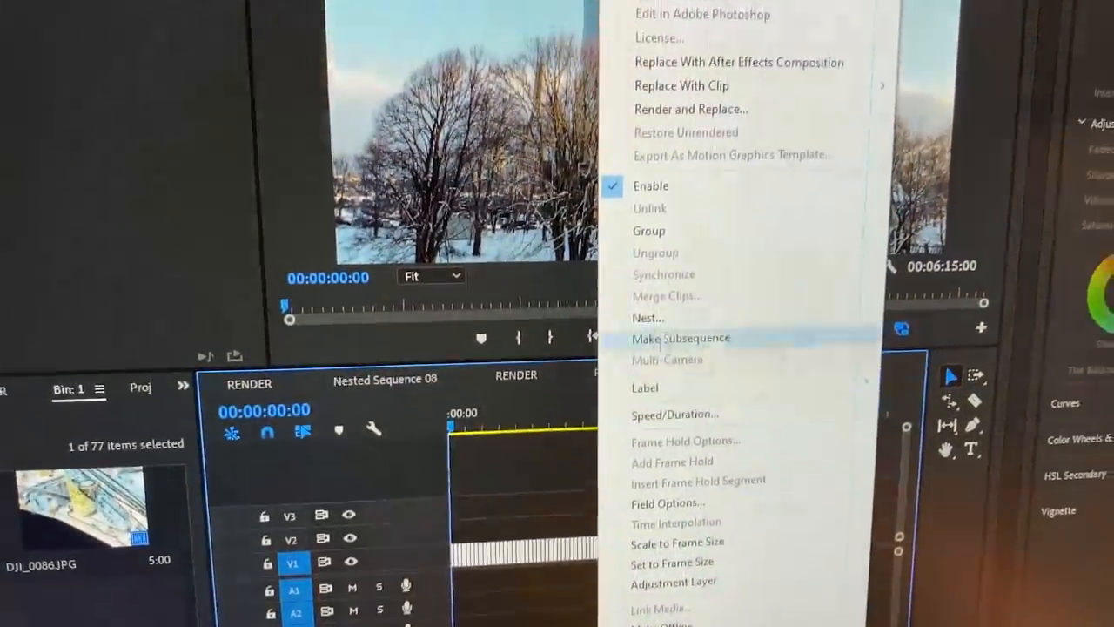
# Set the photo clips' duration to 00:00:00:01 with Ripple Edit in Speed/Duration.
pyautogui.click(674, 413)
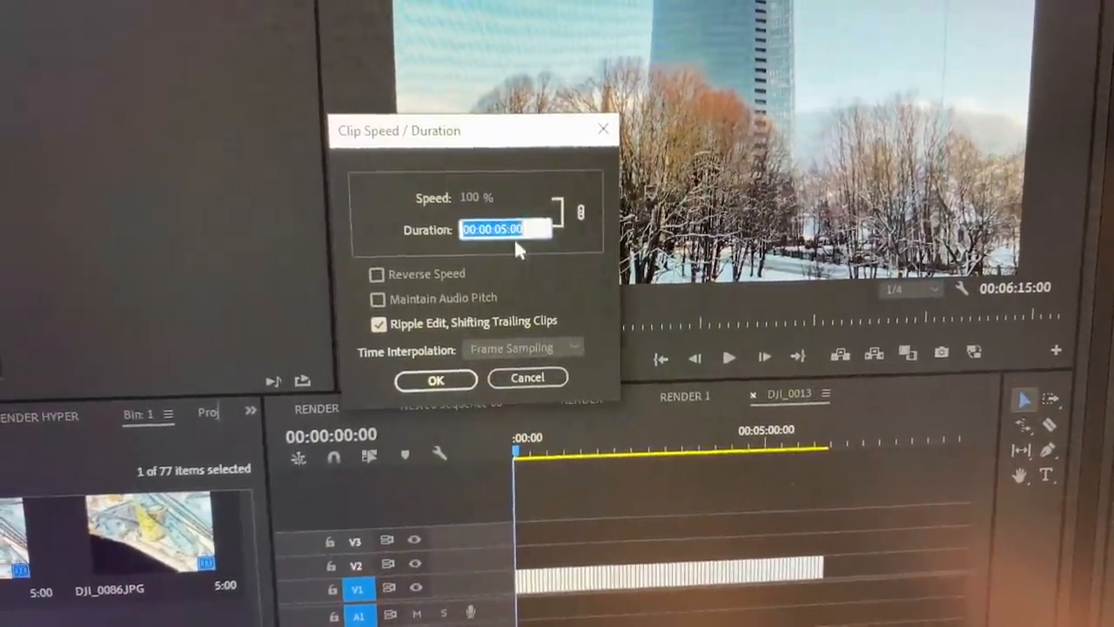
pyautogui.write('0')
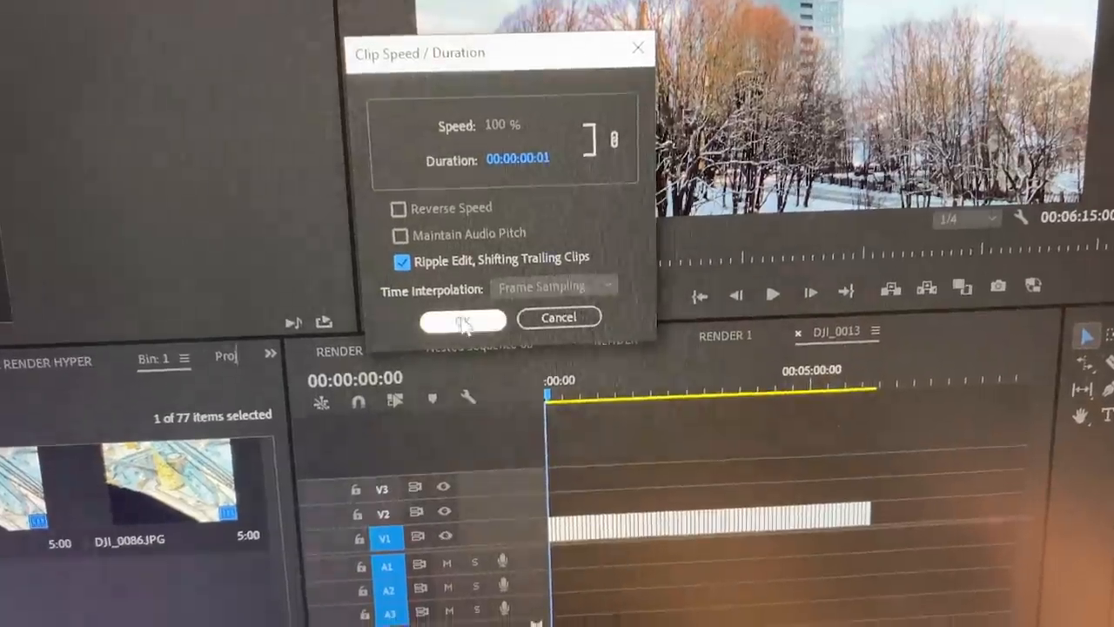
pyautogui.click(462, 318)
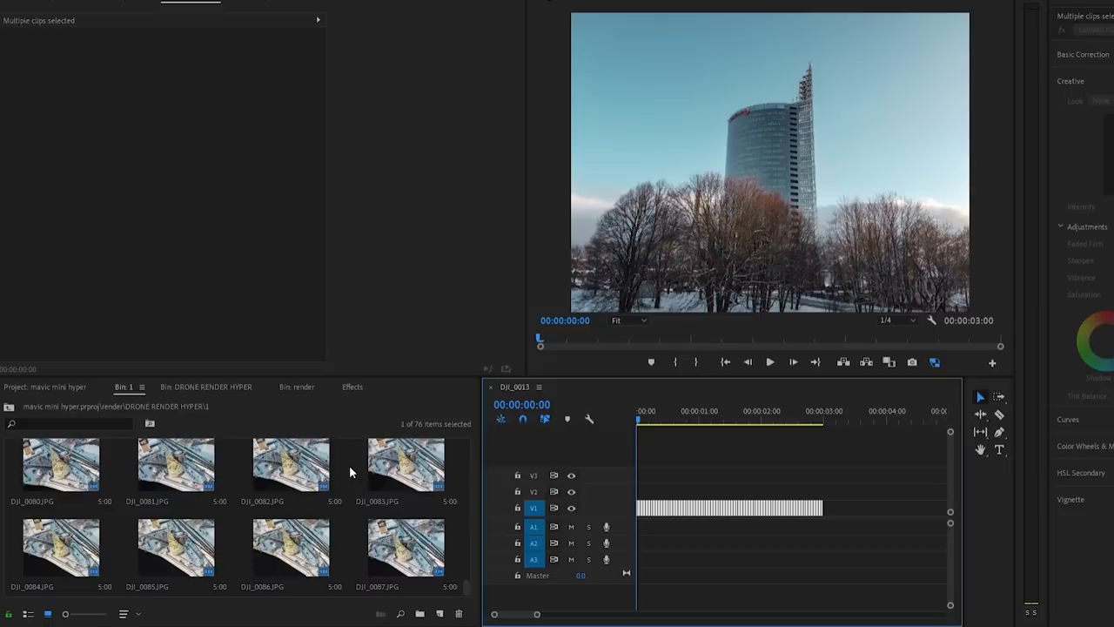
# Nest the selected photo clips as RENDER 1 and select the nested clip.
pyautogui.click(770, 361)
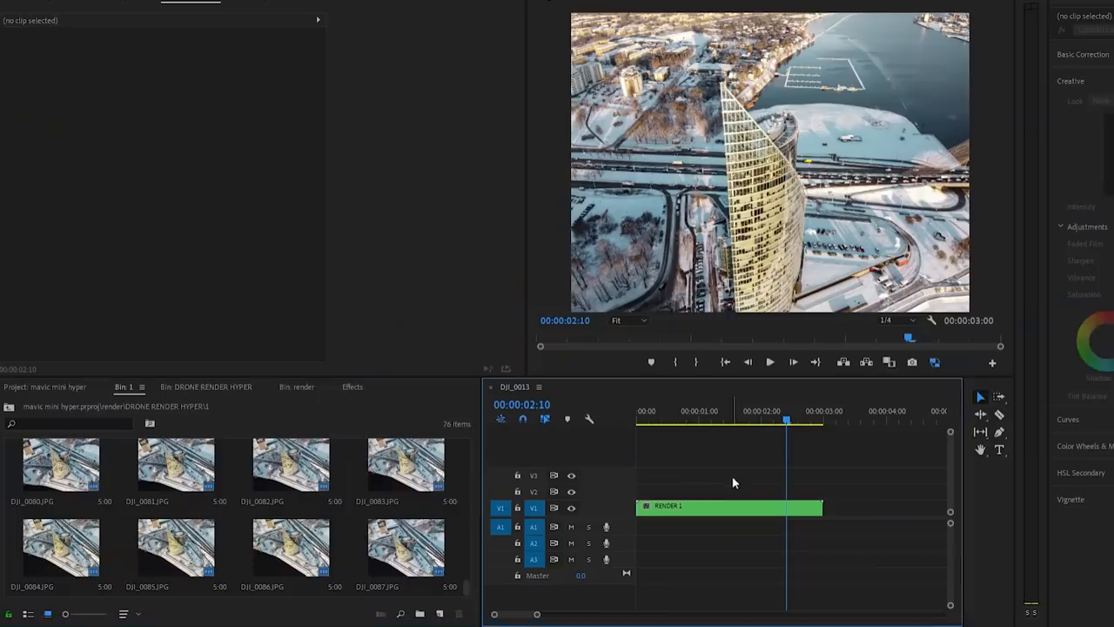
pyautogui.click(728, 506)
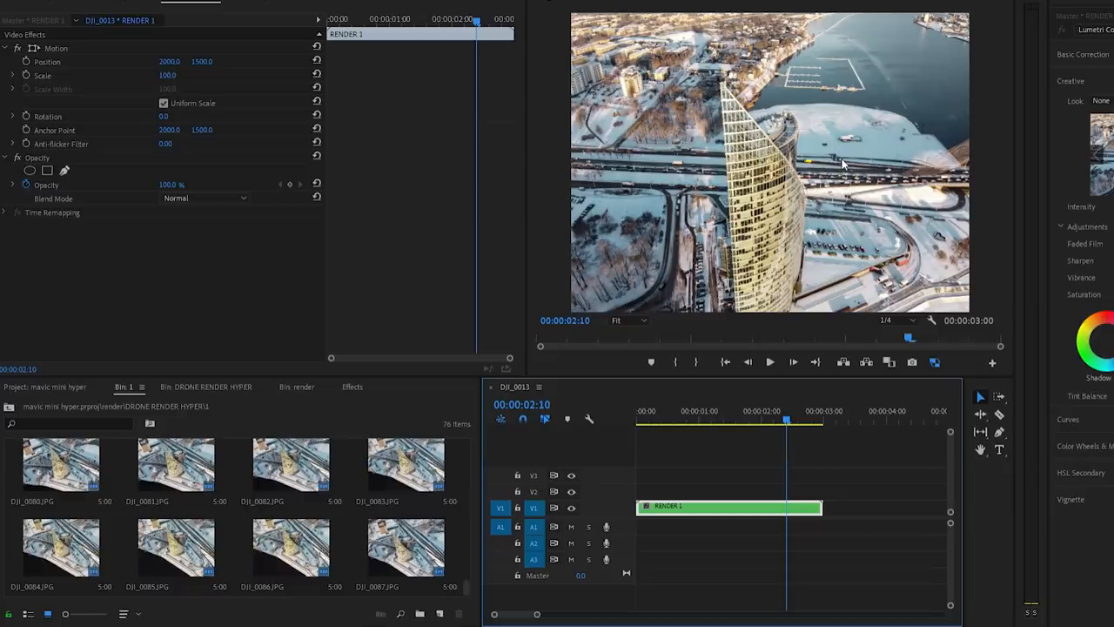
pyautogui.moveTo(844, 167)
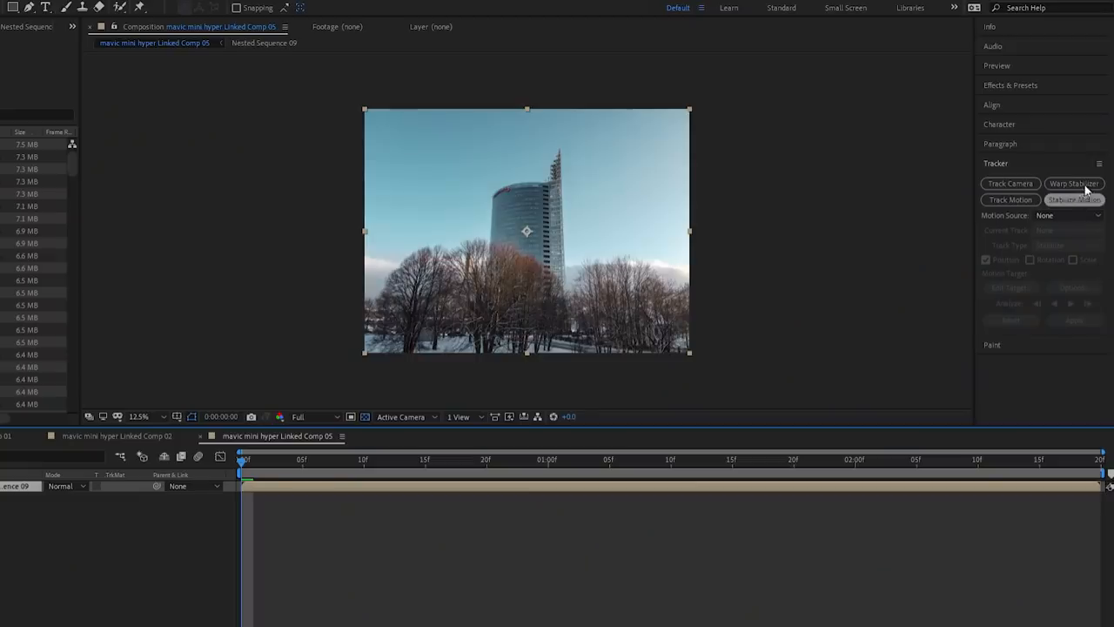
# Stabilize motion with Track Point 1 on the spire and analyze forward.
pyautogui.click(1074, 200)
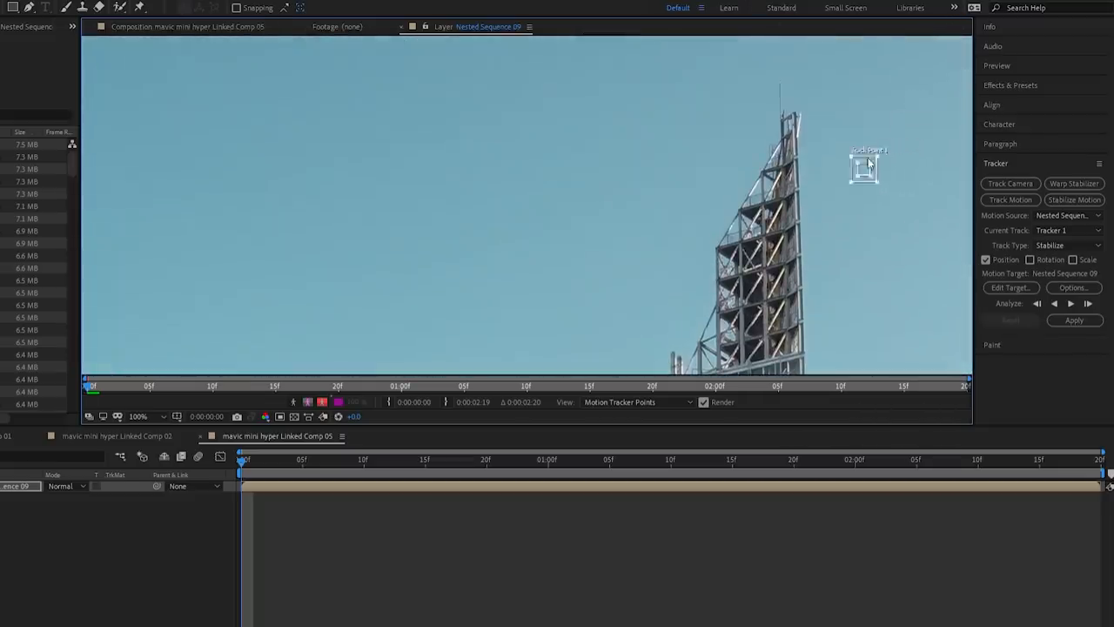
pyautogui.moveTo(865, 165); pyautogui.dragTo(795, 157)
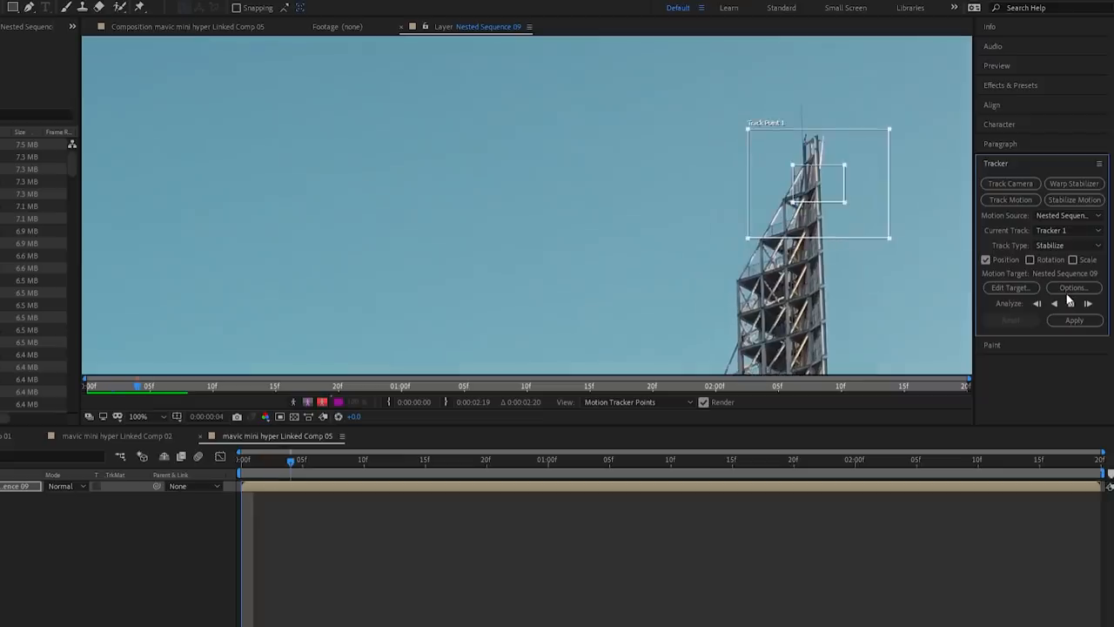
pyautogui.click(1087, 304)
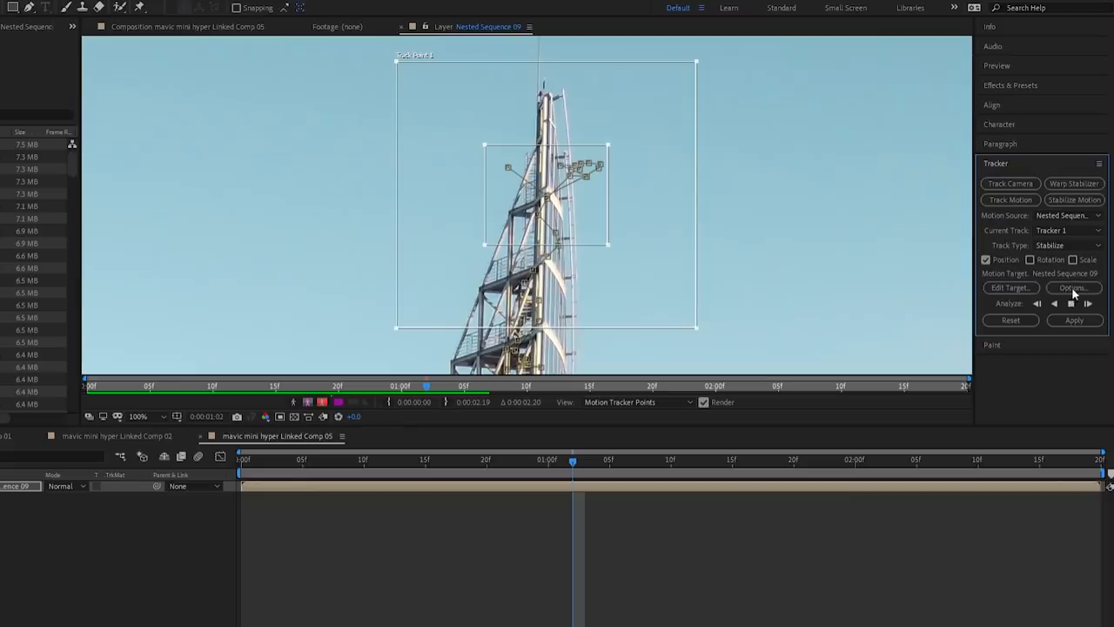
pyautogui.moveTo(910, 288)
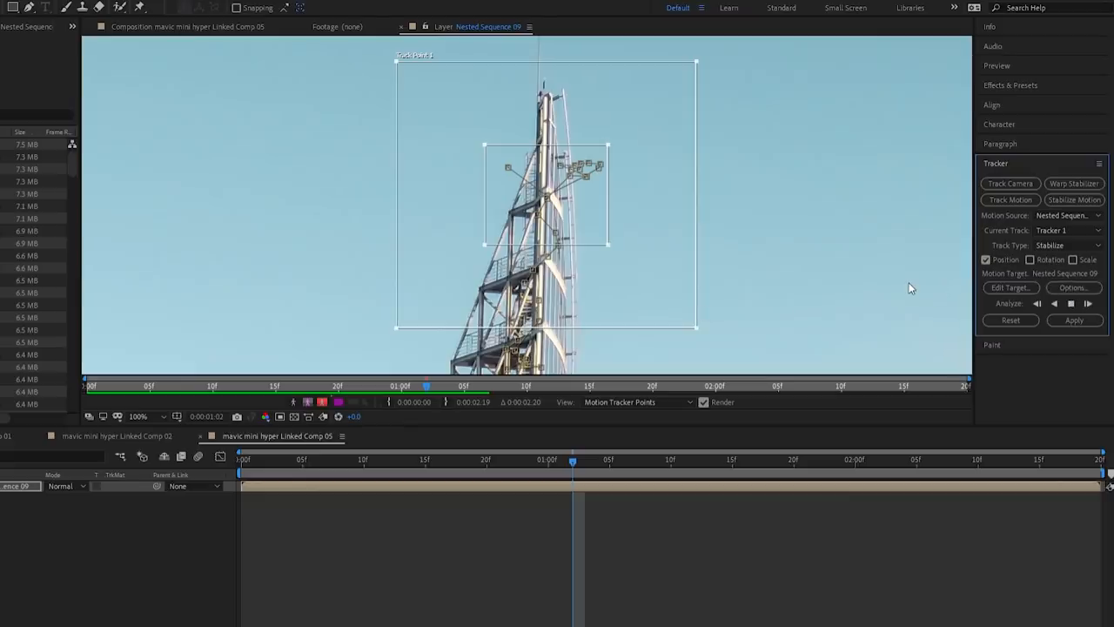
pyautogui.moveTo(820, 326)
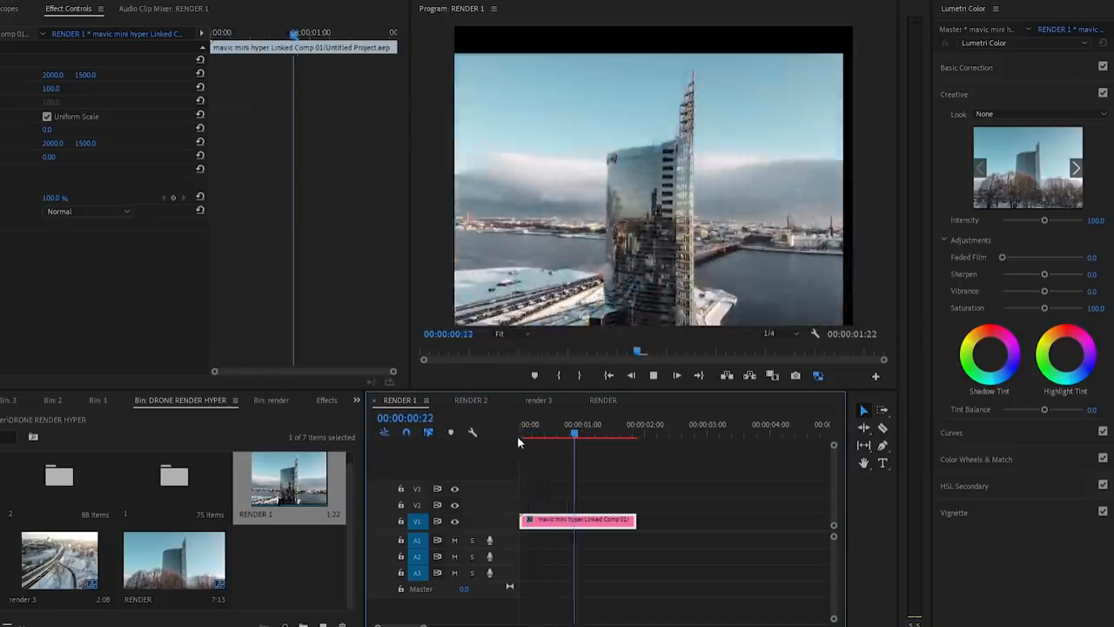
# Preview a later frame of the stabilized RENDER 1 clip, then switch to the RENDER sequence.
pyautogui.click(574, 427)
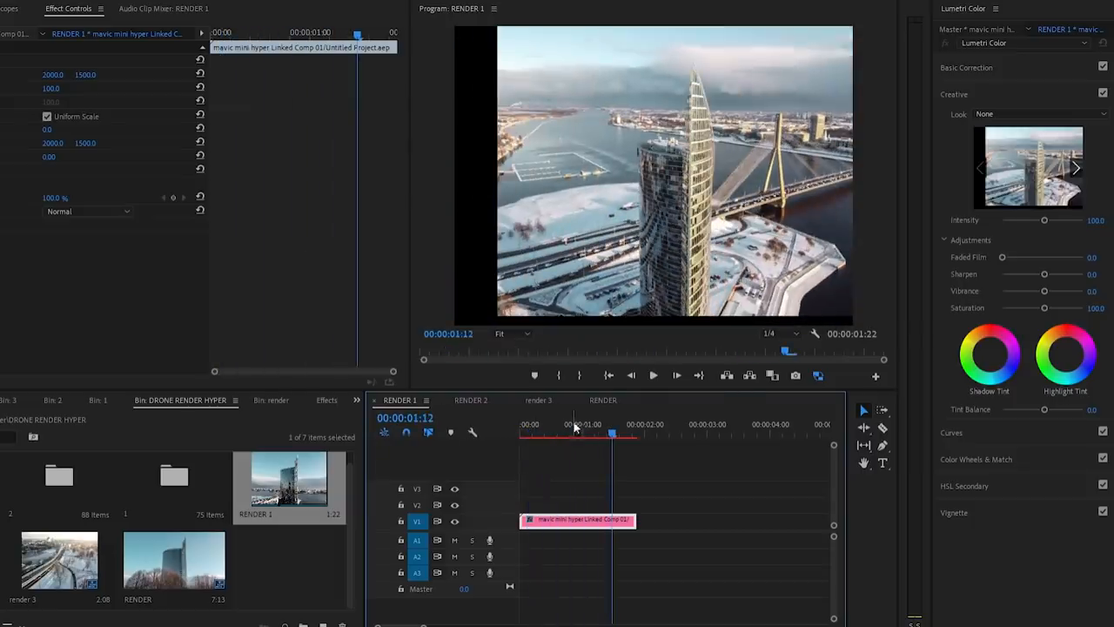
pyautogui.click(602, 399)
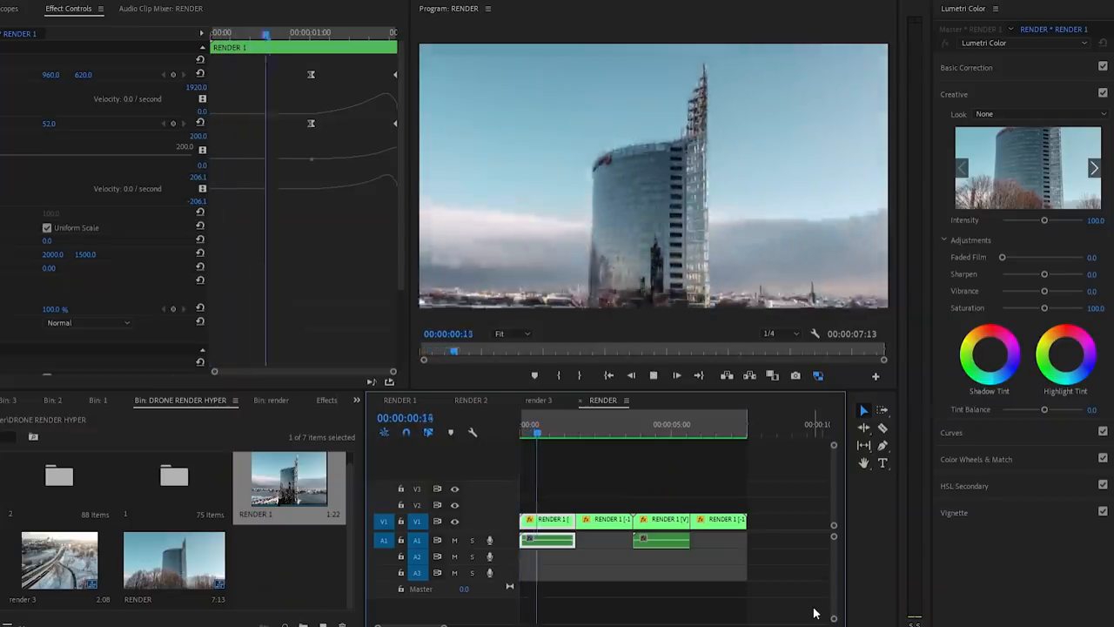
pyautogui.click(577, 424)
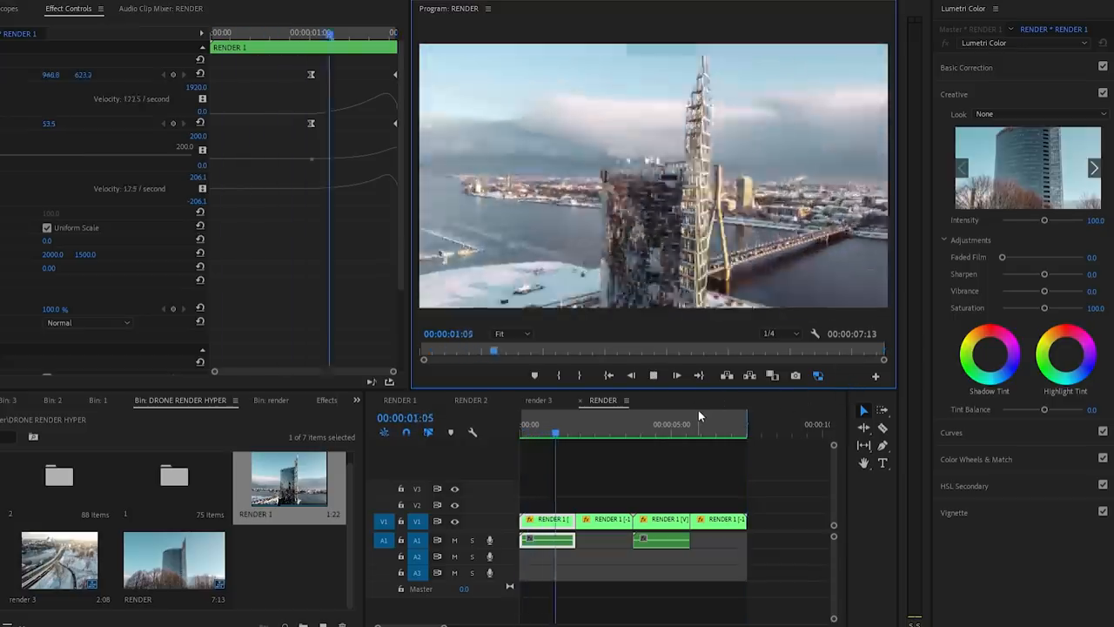
pyautogui.click(616, 424)
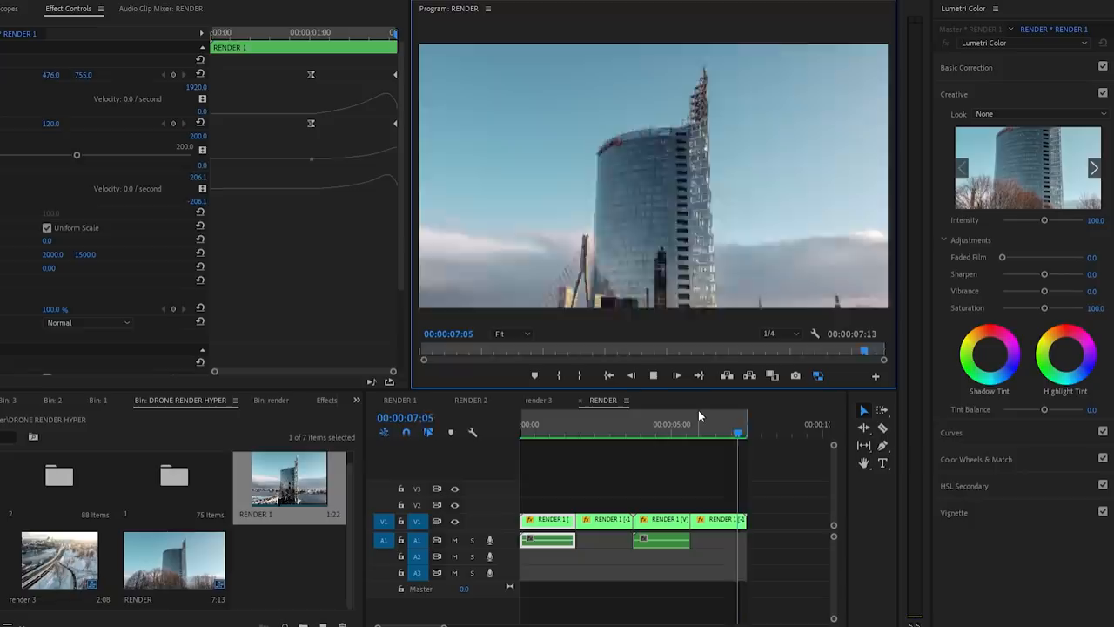
pyautogui.click(471, 399)
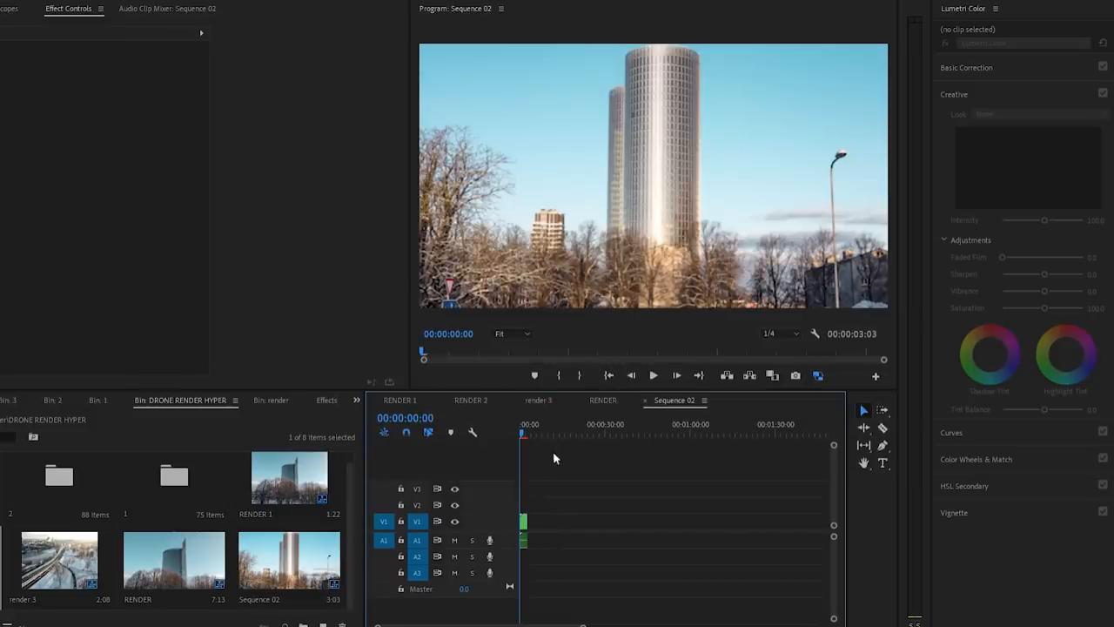
# Select the RENDER 2 clip on V1 of Sequence 02.
pyautogui.click(523, 521)
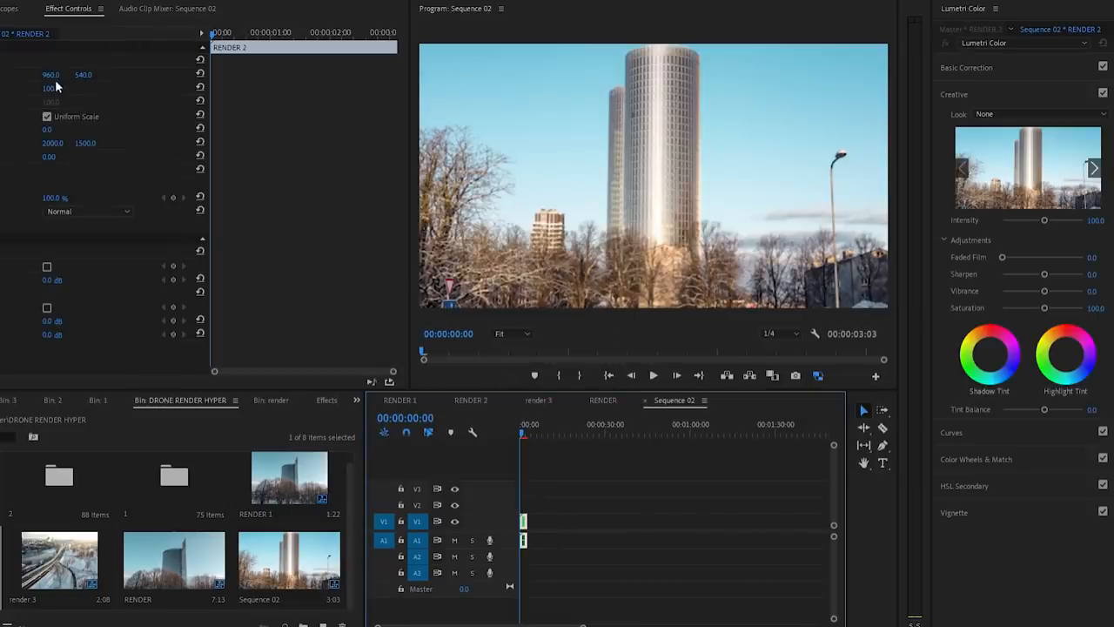